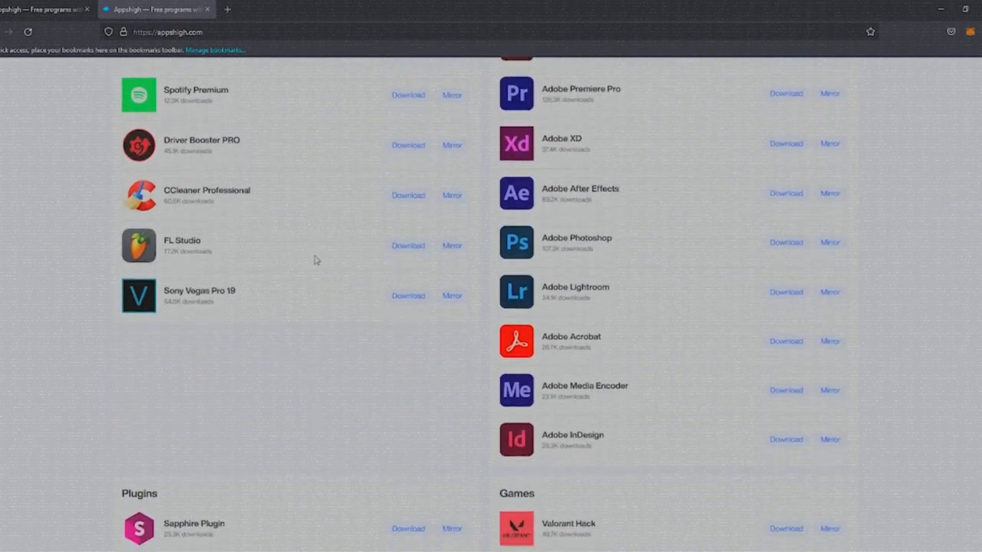
- Open the tweet's abaga.gumroad.com link to the Lego Generator for Blender page
key(alt+tab)
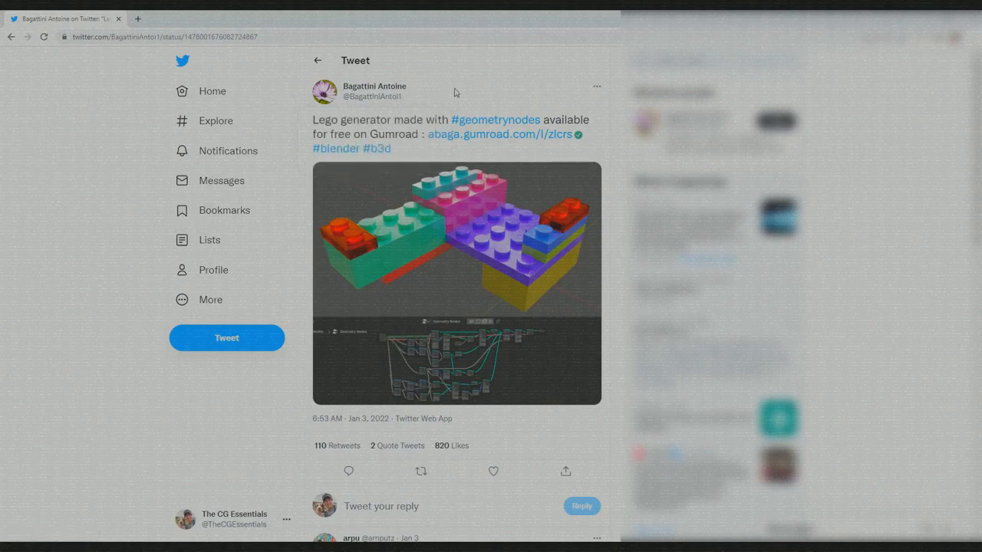
mouse_move(478, 110)
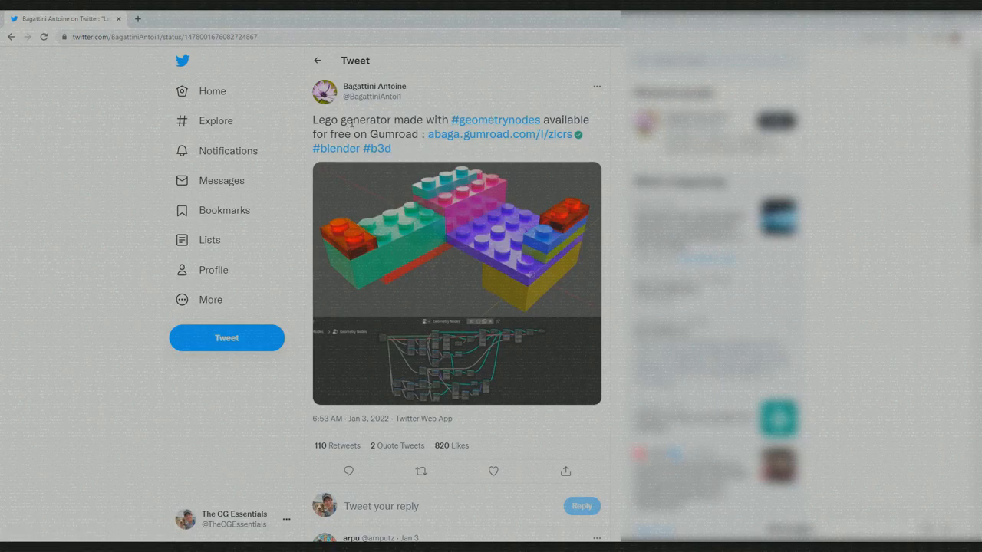
mouse_move(466, 140)
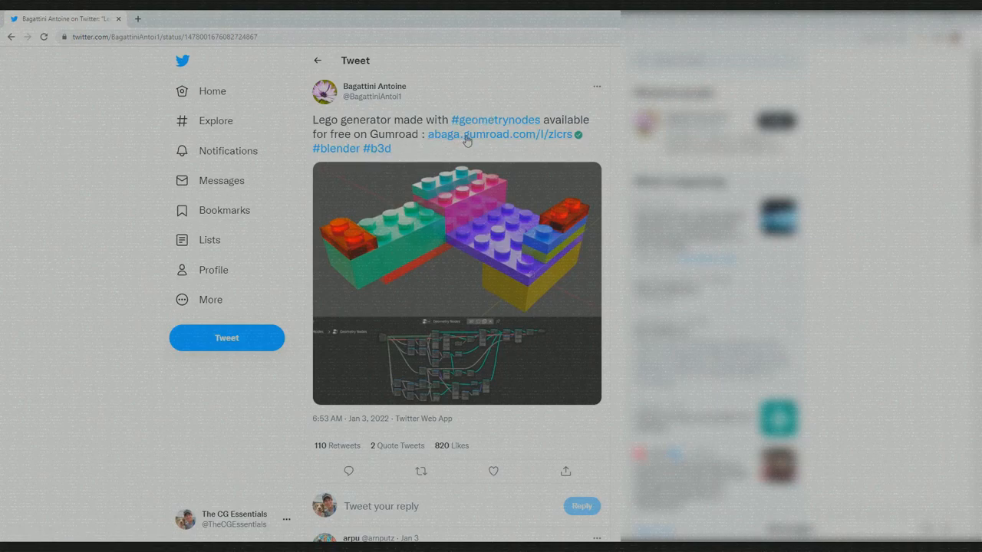
click(504, 135)
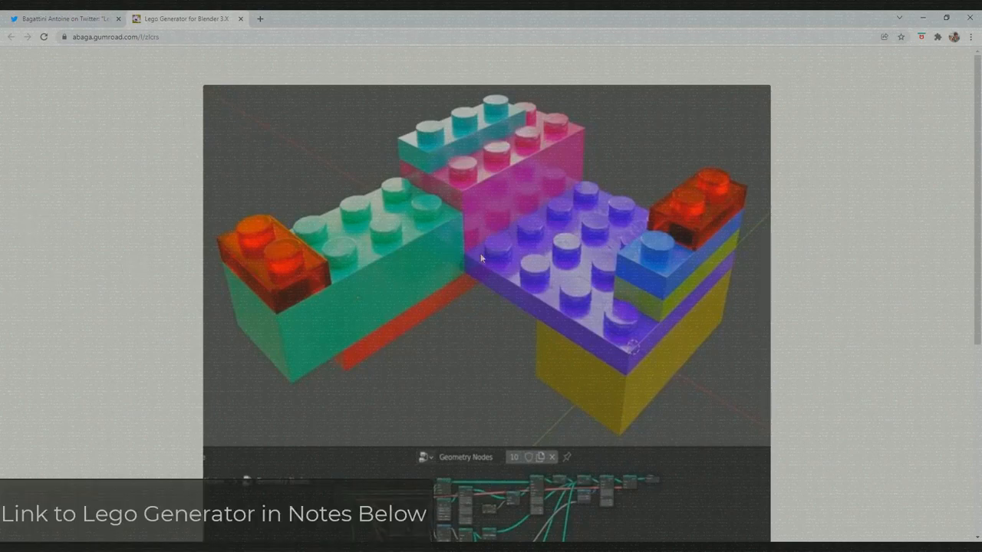
scroll(down, 3)
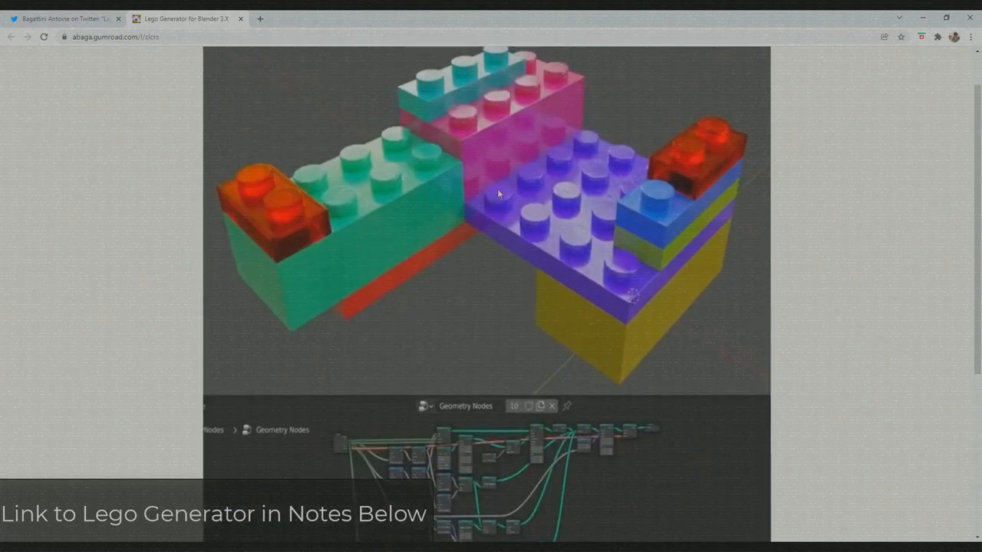
scroll(down, 3)
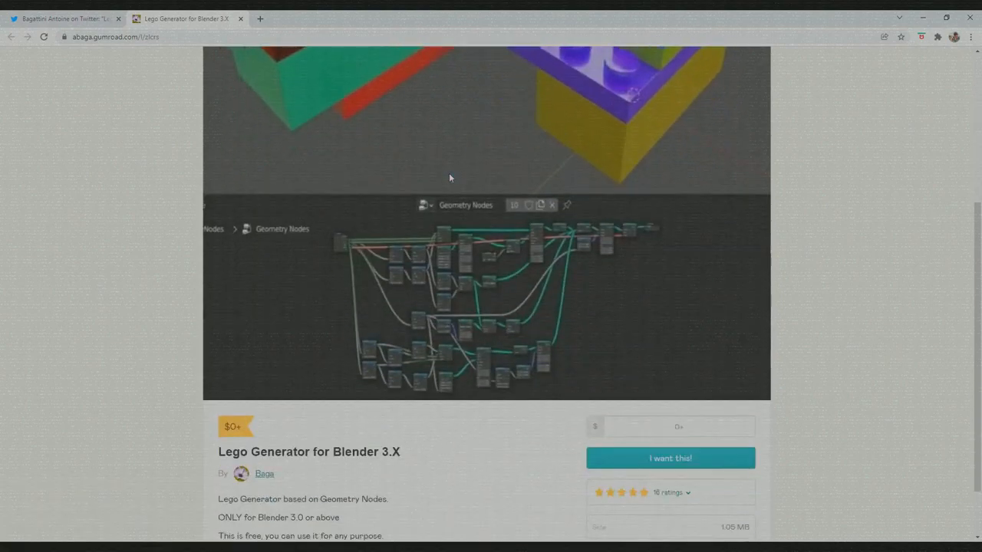
scroll(down, 3)
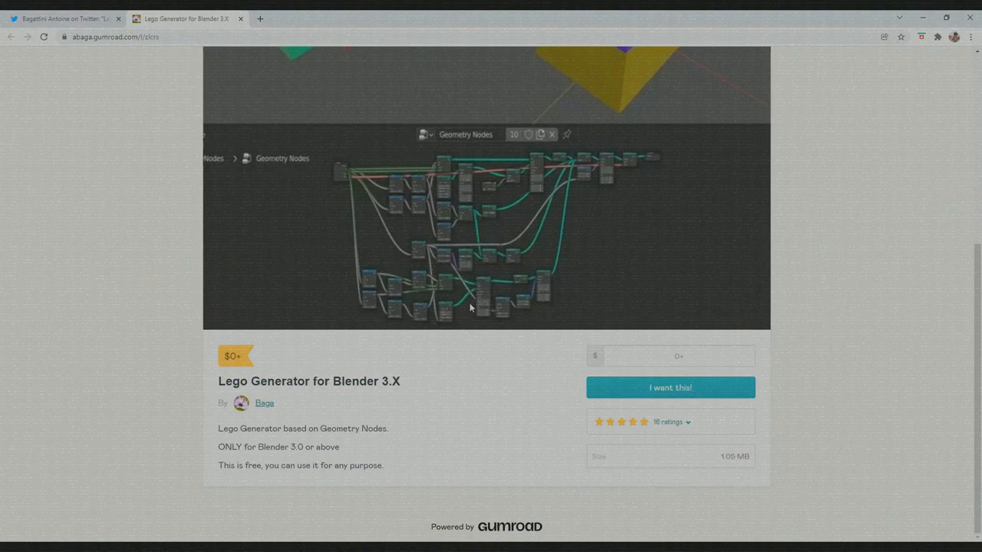
mouse_move(180, 314)
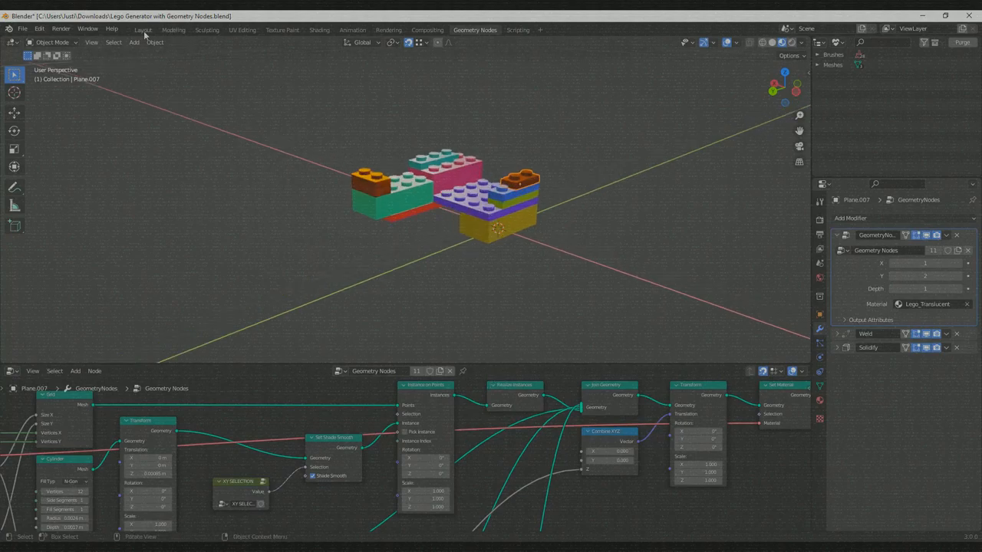
- Switch to the Layout workspace to see the Lego generator scene
click(142, 30)
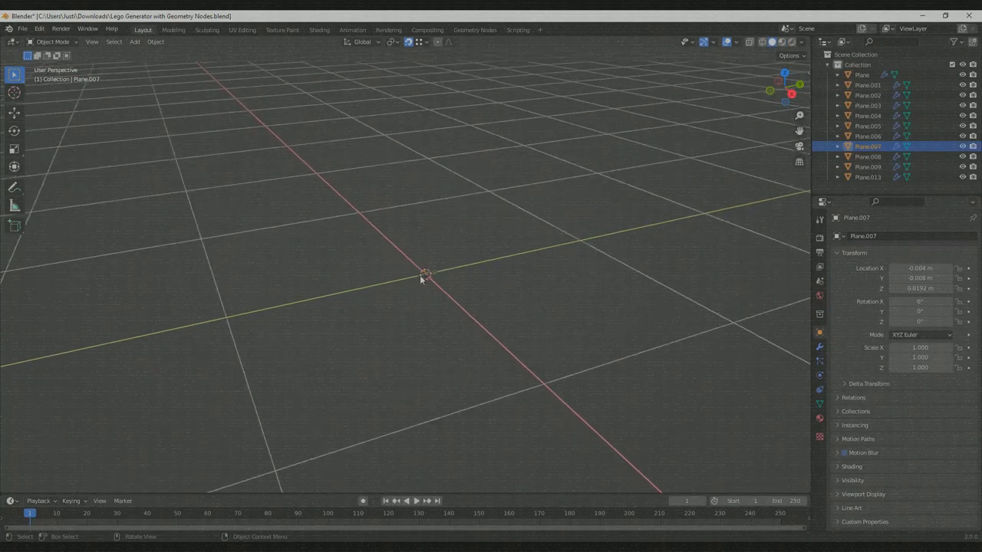
click(780, 41)
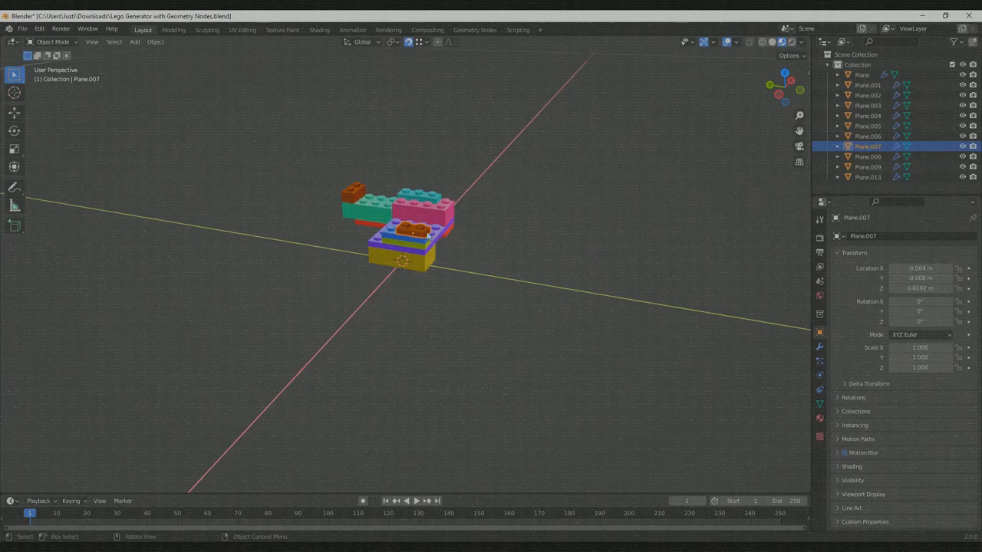
click(819, 332)
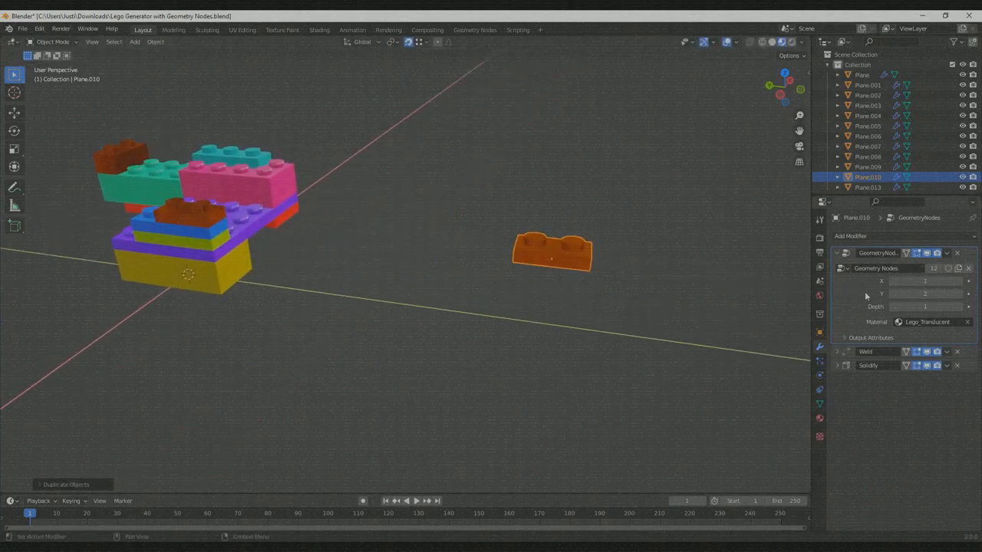
- Adjust the copied brick's stud counts and depth to make a flat 2-by-4 orange plate
click(924, 294)
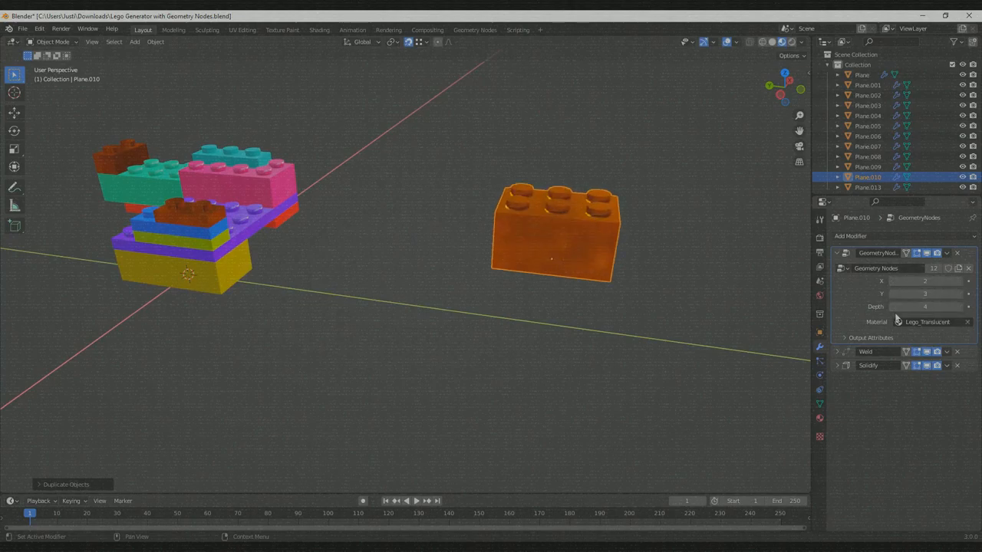
click(924, 306)
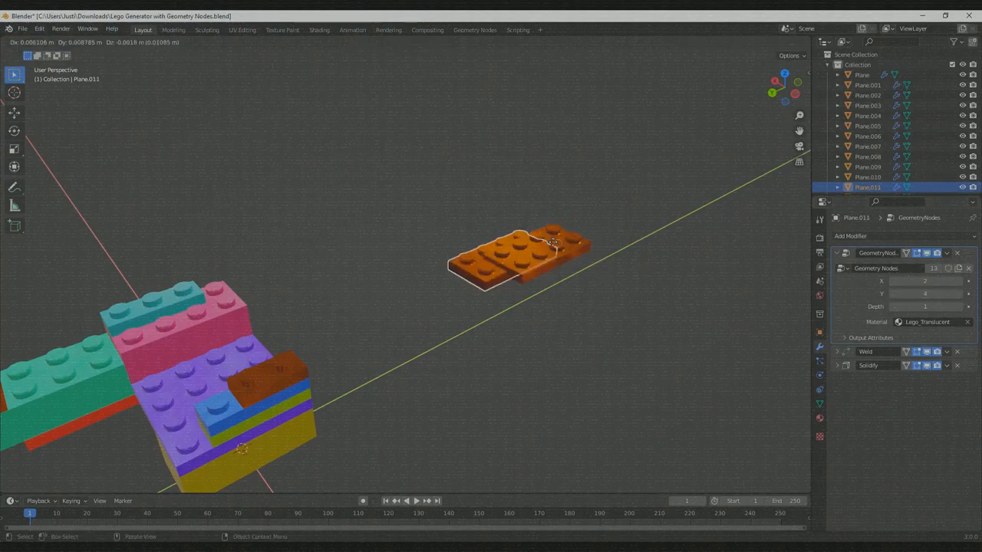
- Duplicate the orange plate and drop the copy beside the 2-by-4 plate
key(shift+d)
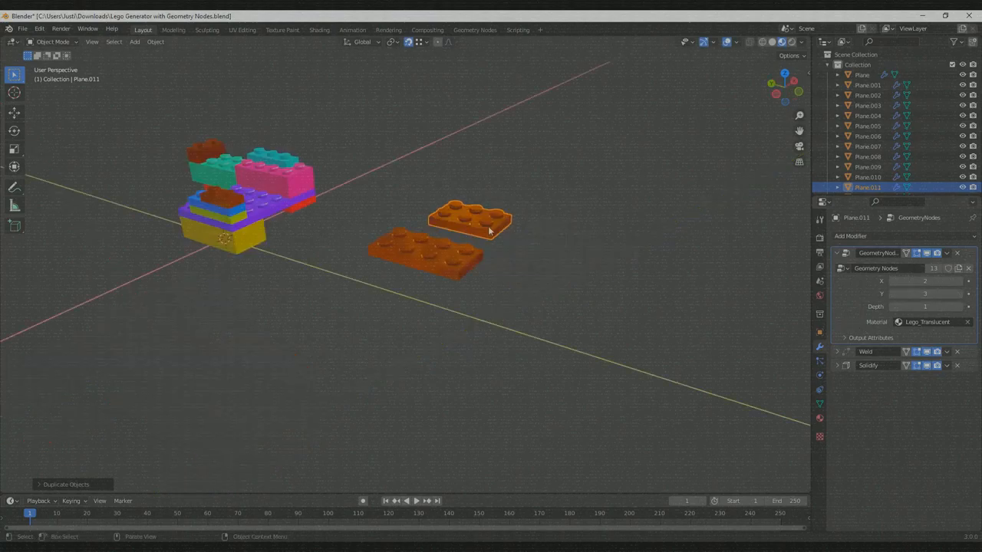
mouse_move(299, 190)
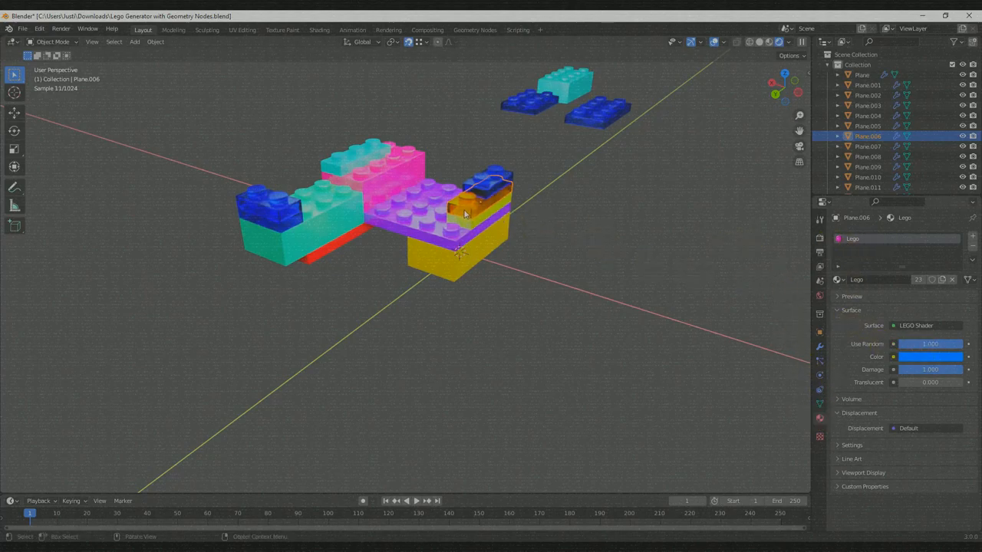
mouse_move(728, 282)
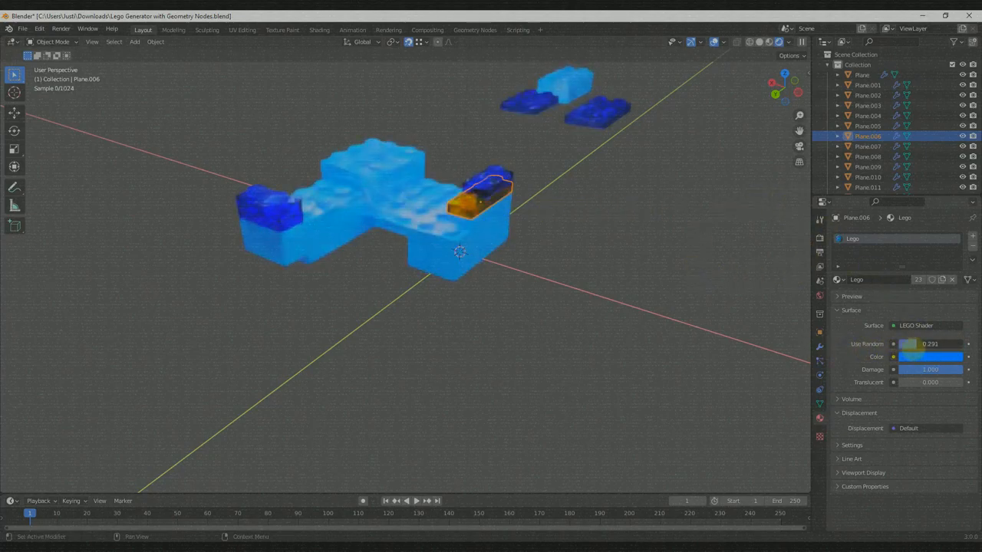
- Lower Use Random to preview uniformly coloured bricks, then return to Material Preview shading
drag(905, 343, 959, 343)
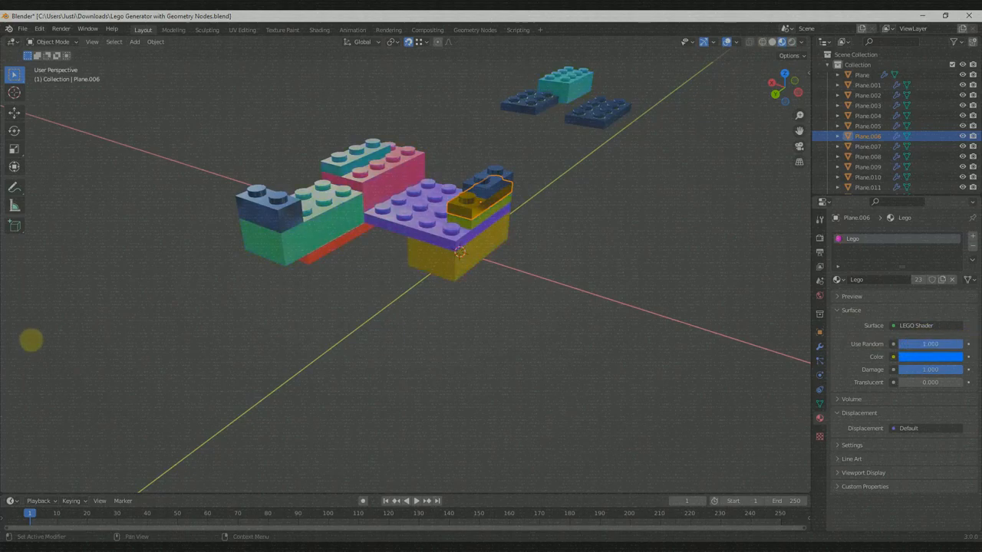
click(403, 161)
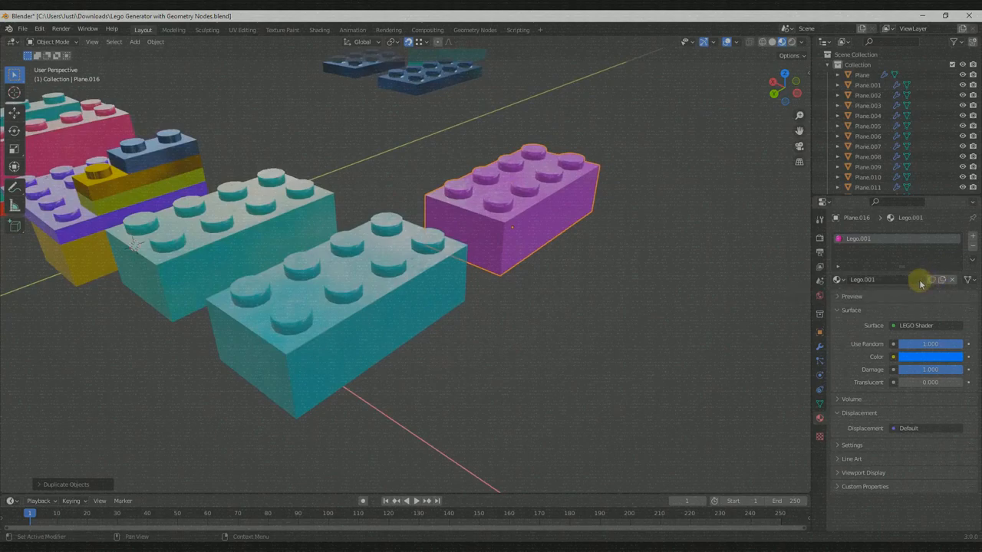
- Rename Plane.016's material LegoPink, make it solid pink, and assign it in the GeometryNodes modifier
double_click(863, 280)
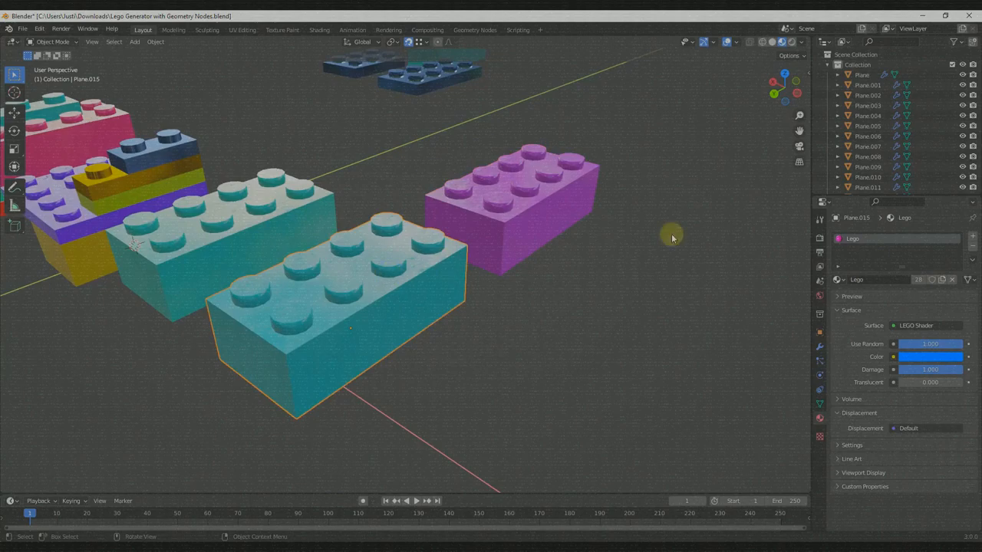
double_click(860, 279)
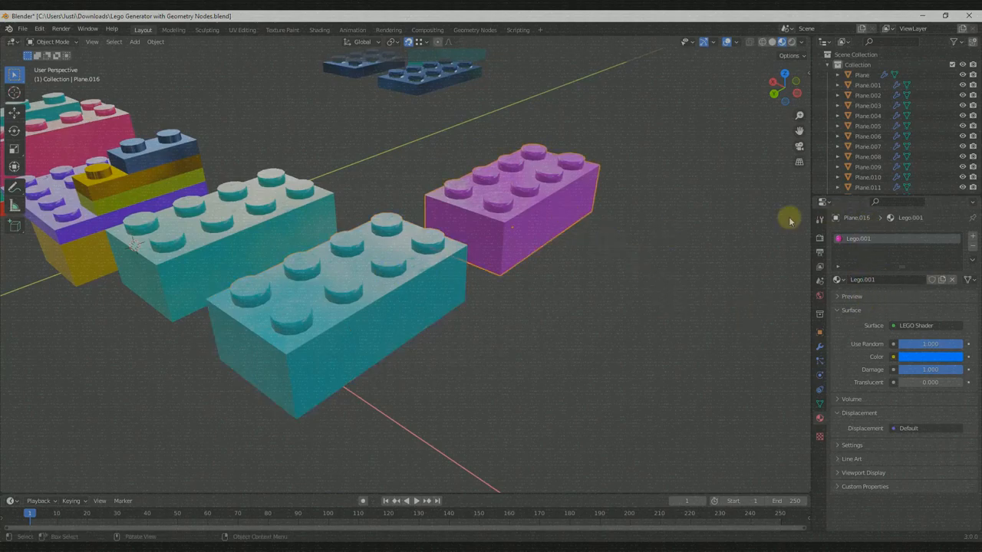
double_click(862, 279)
text(Pink)
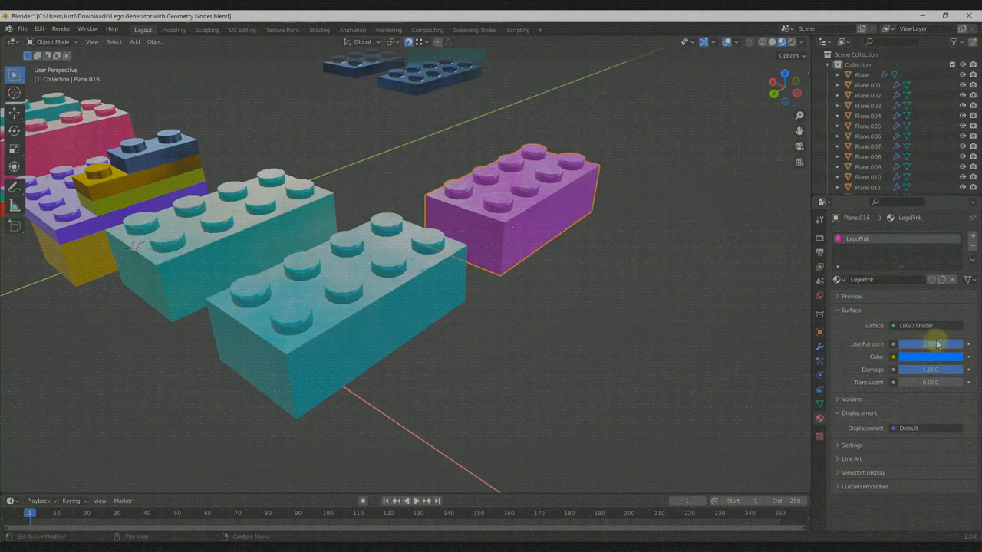
click(929, 344)
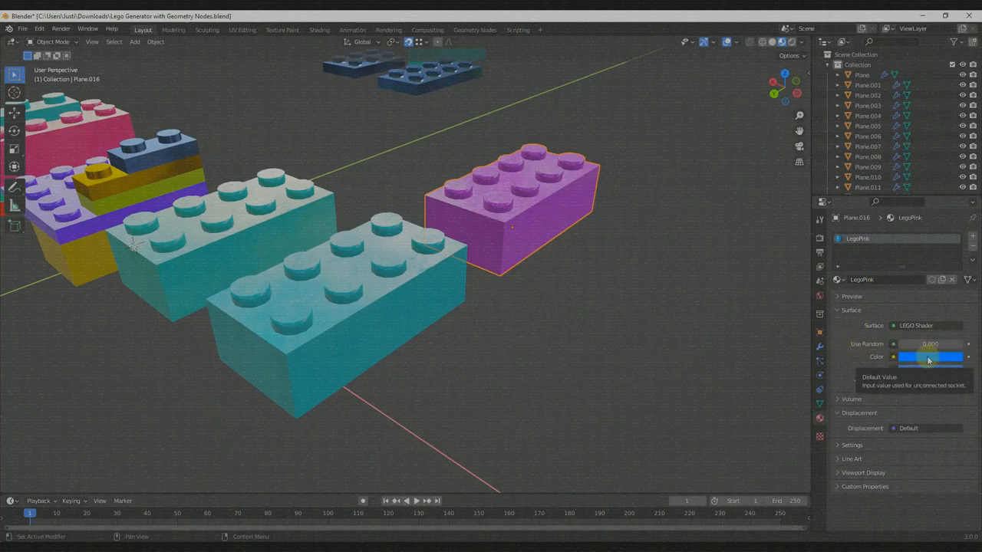
click(930, 357)
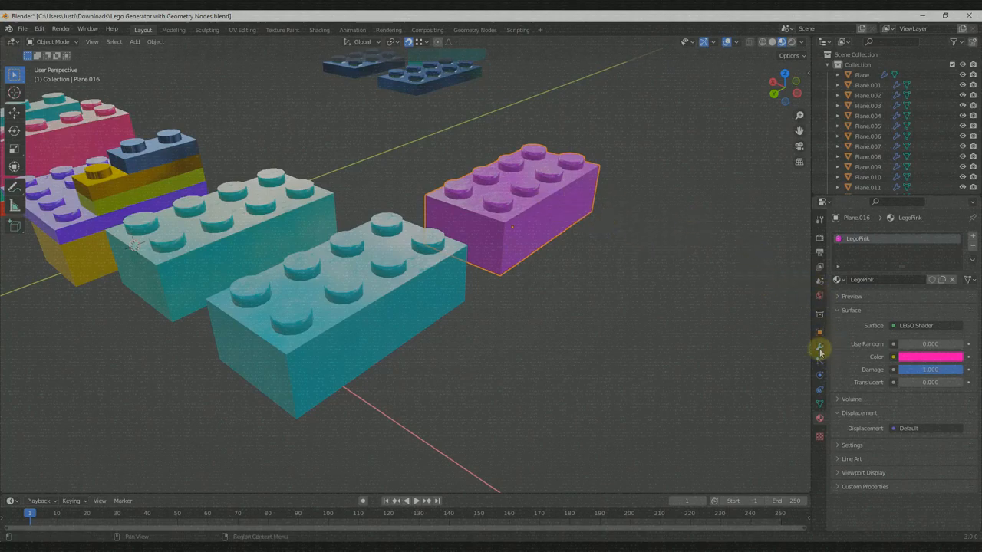
click(820, 347)
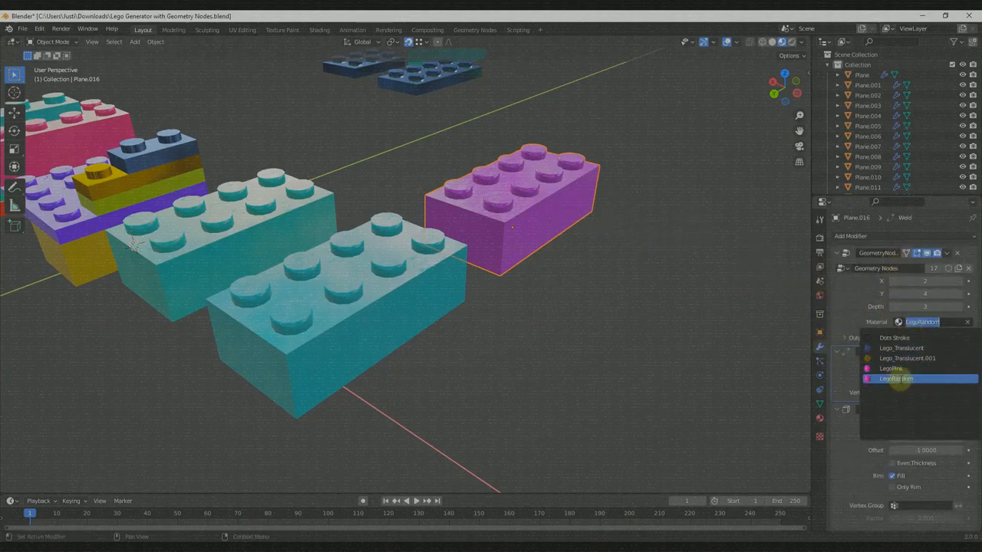
click(890, 368)
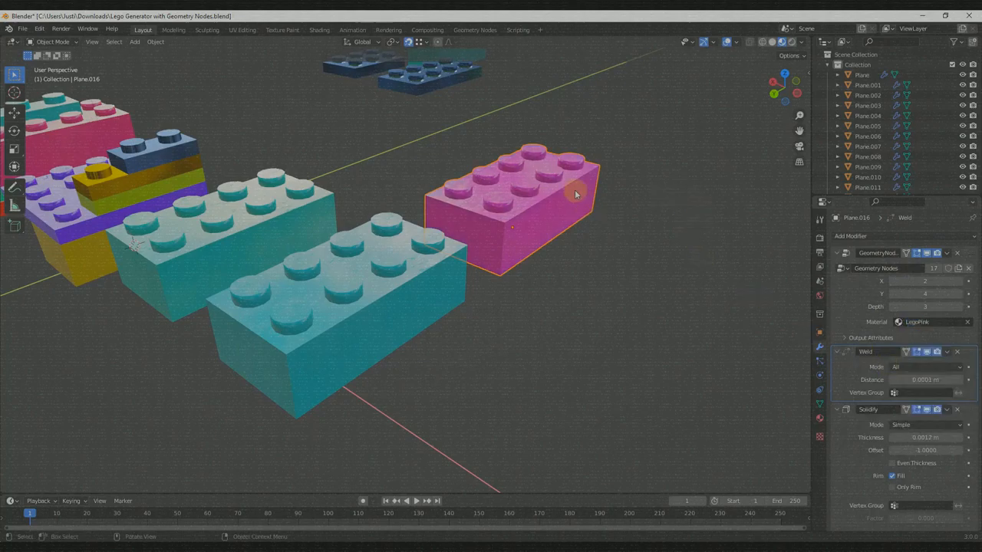